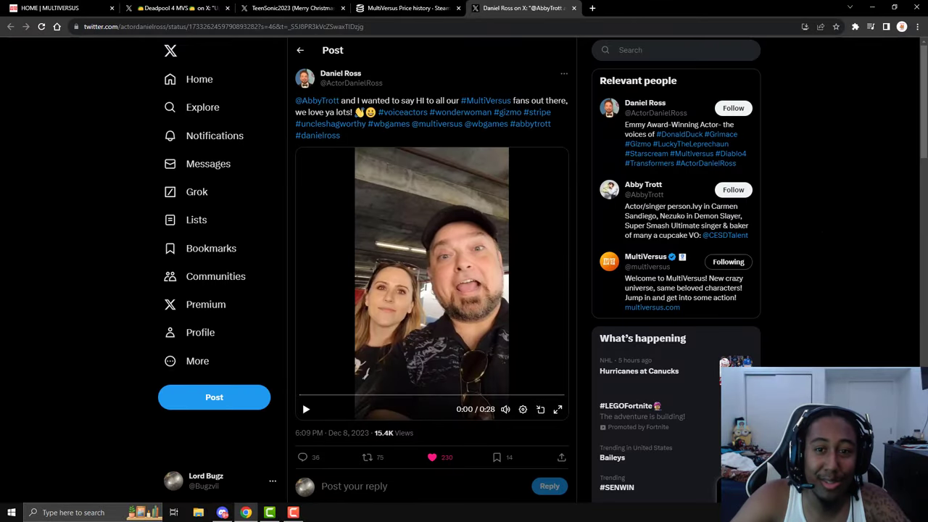
mouse_move(583, 224)
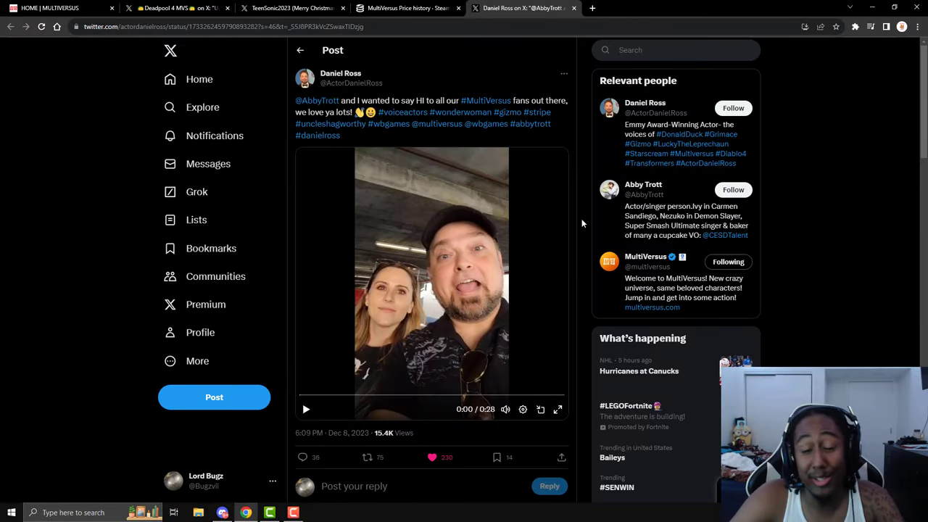
mouse_move(590, 220)
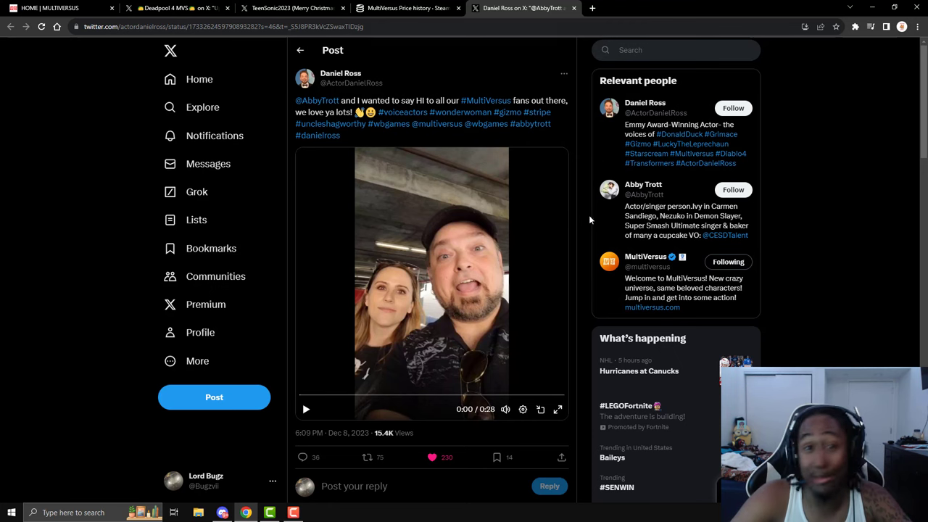
mouse_move(558, 409)
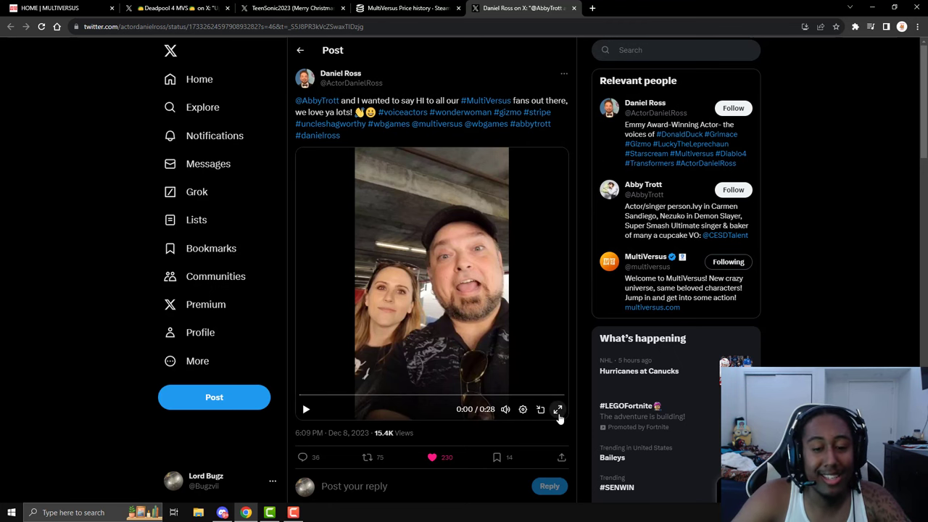
Step: Play Daniel Ross's greeting video to MultiVersus fans up to about 0:21
click(558, 409)
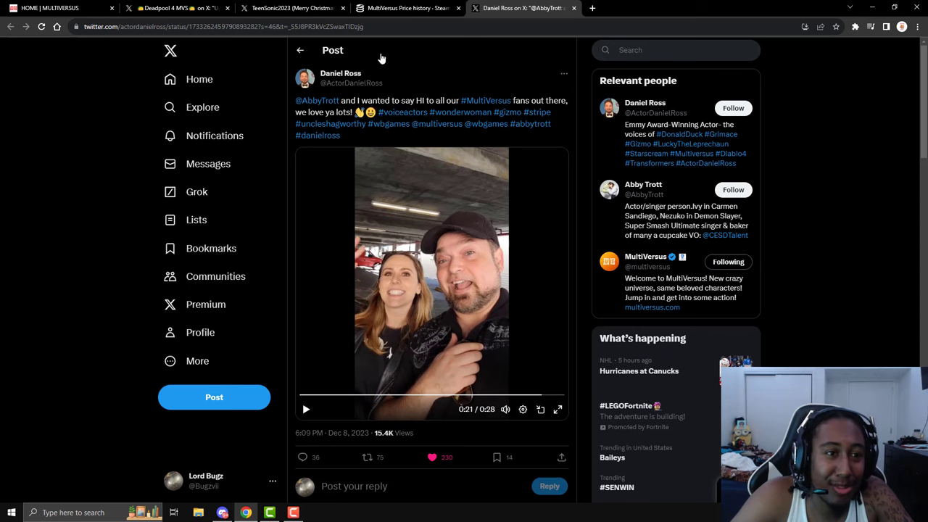
mouse_move(177, 9)
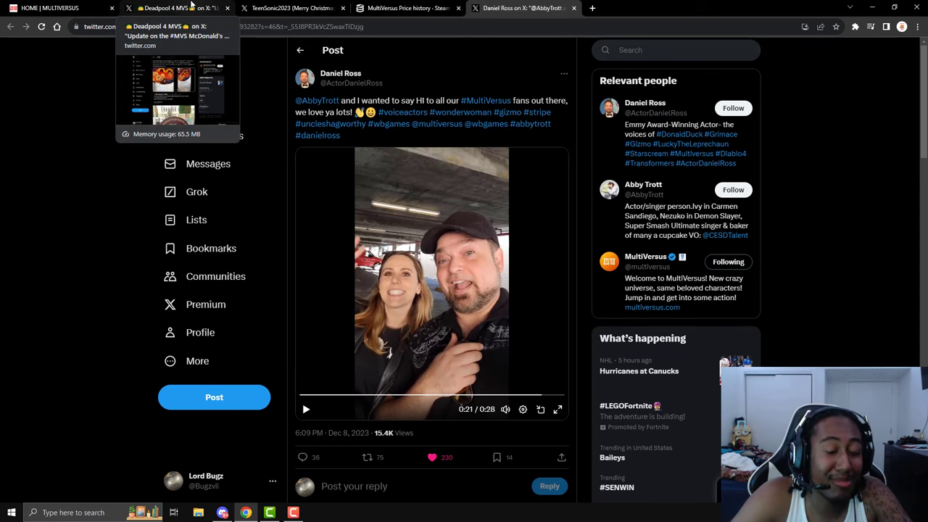
Step: Bring up the Deadpool 4 MVS post about the MultiVersus McDonald's leak
click(177, 9)
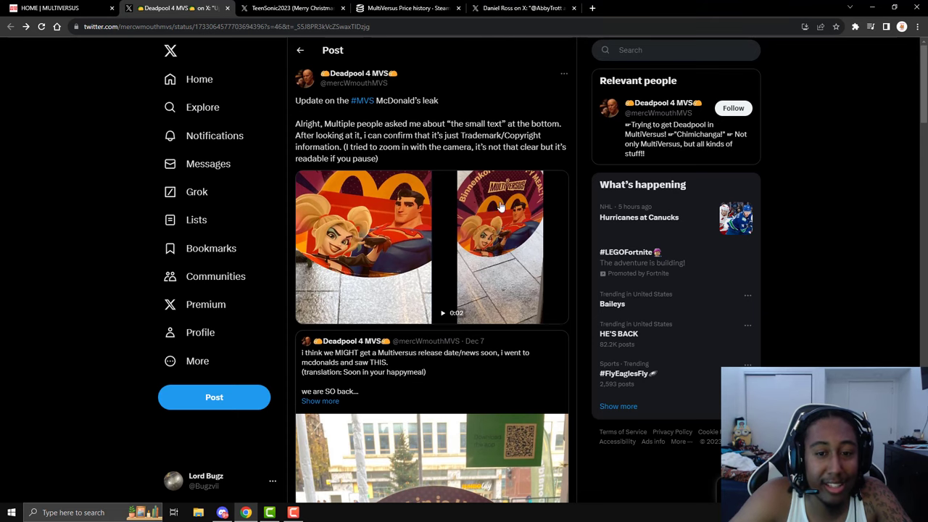
mouse_move(824, 93)
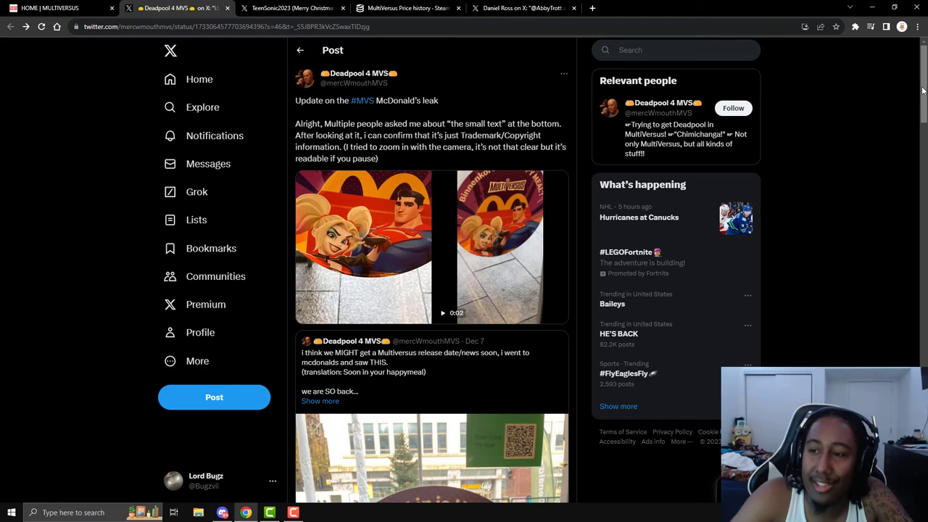
mouse_move(457, 282)
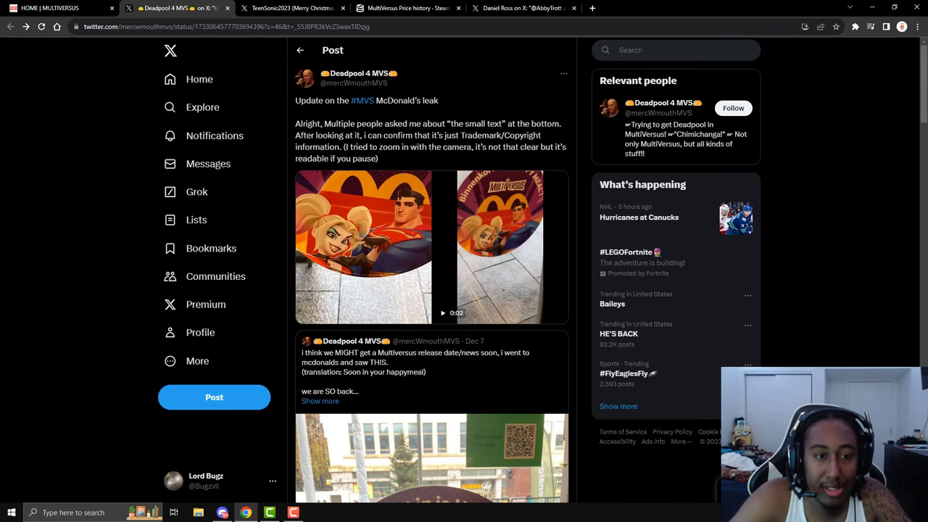
Step: Show the SteamDB MultiVersus update history with the 6 December 2023 changelists
click(406, 9)
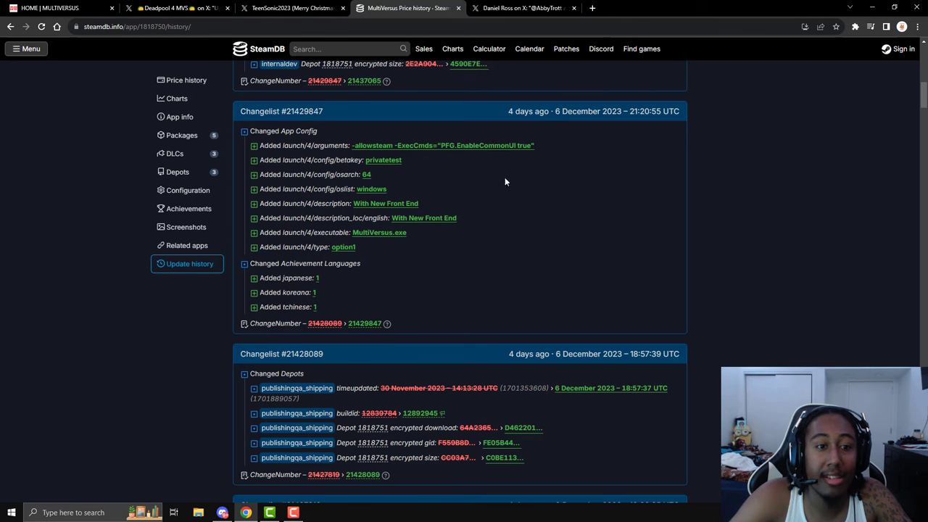
mouse_move(336, 168)
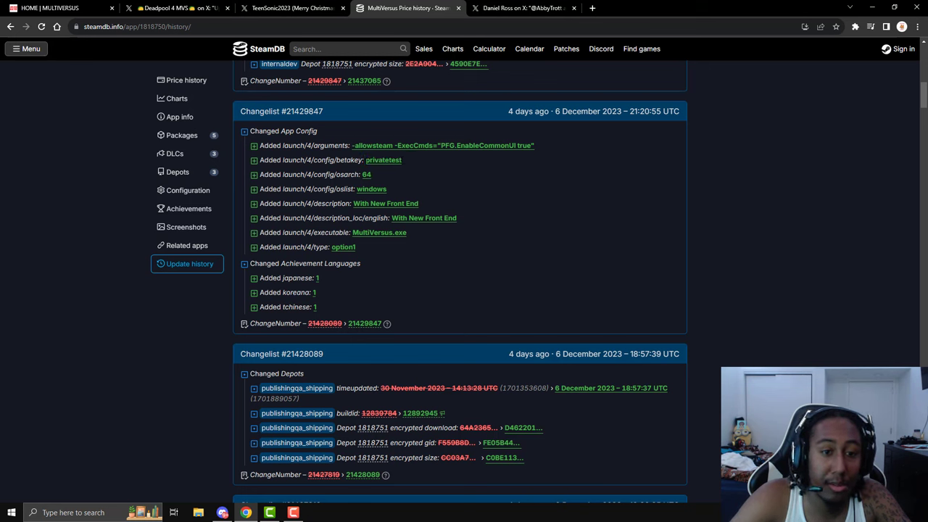
mouse_move(378, 158)
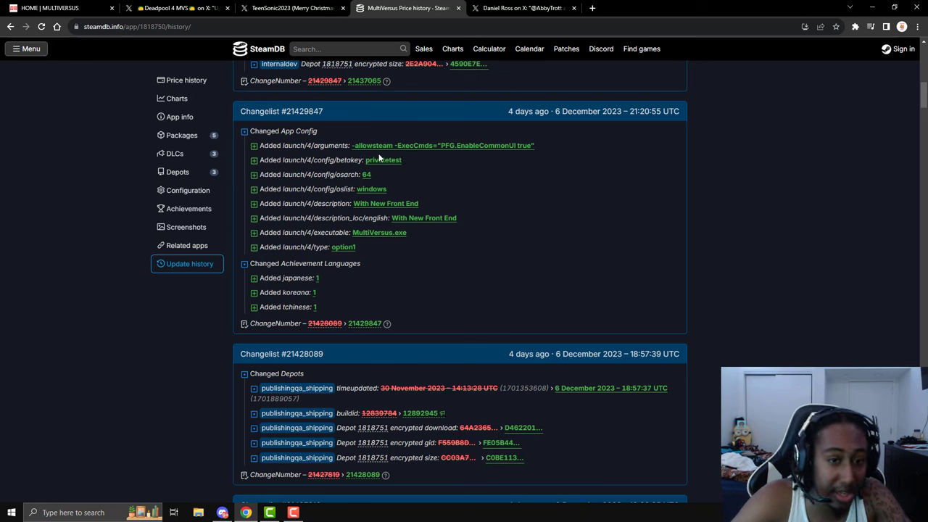
mouse_move(497, 20)
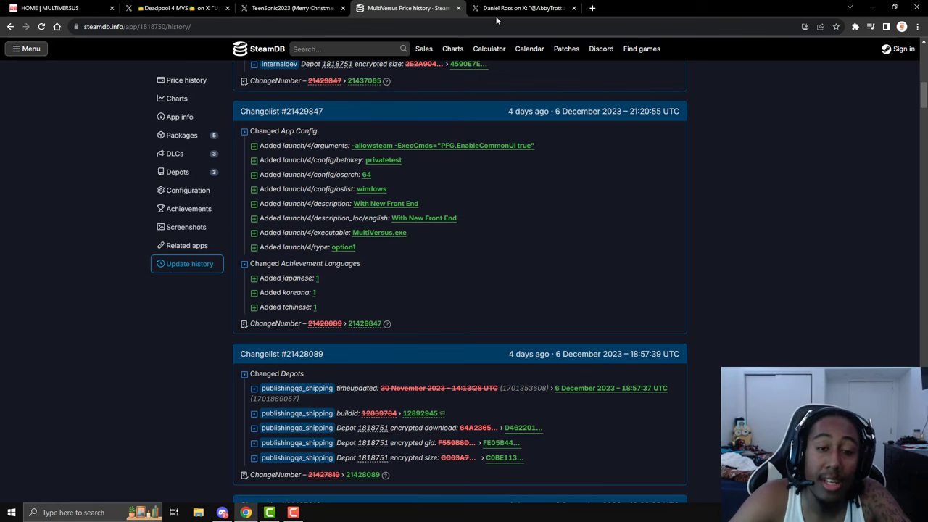
click(522, 9)
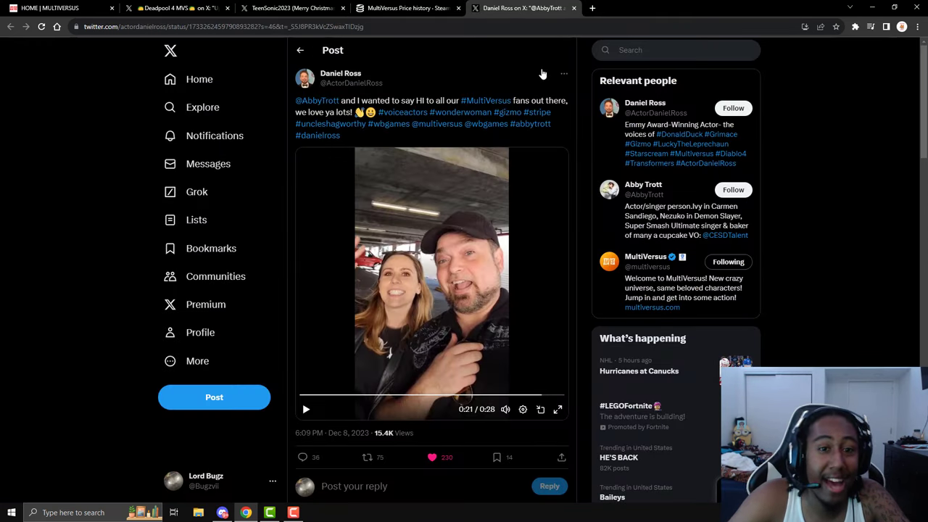
mouse_move(485, 100)
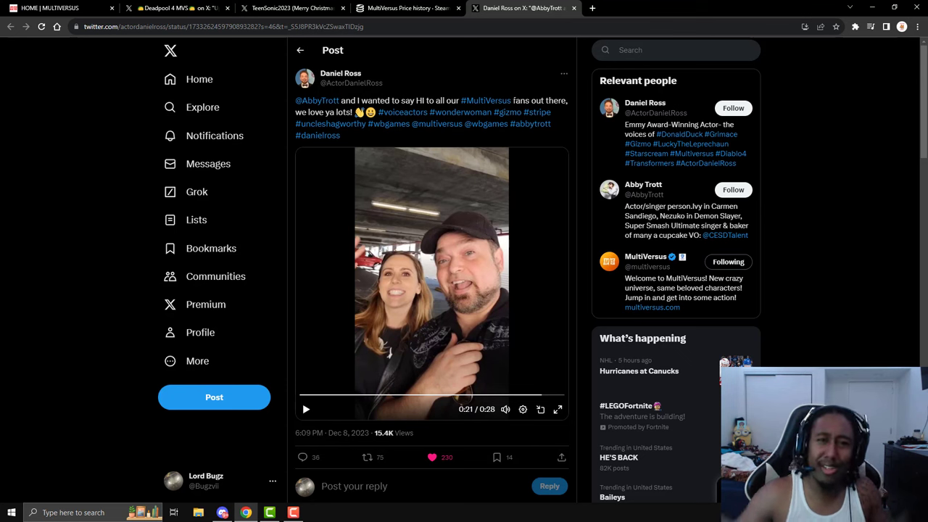
mouse_move(487, 21)
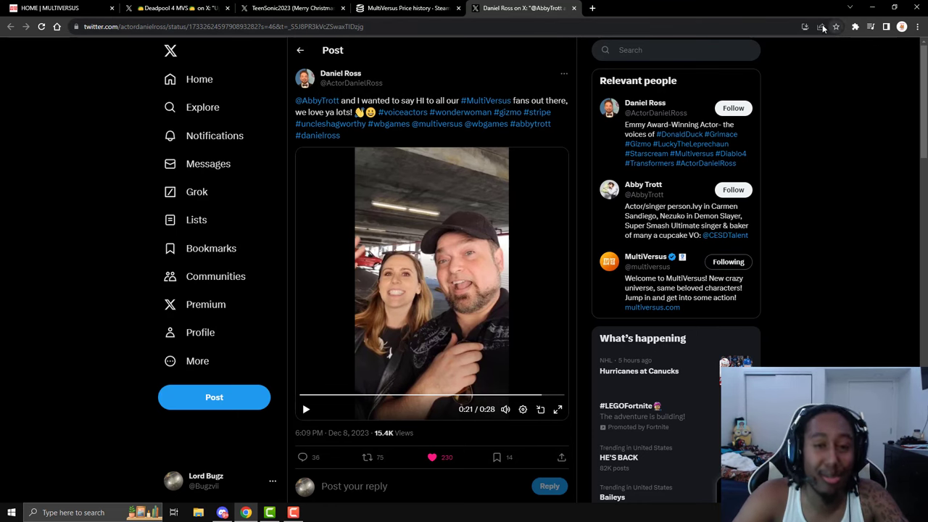
mouse_move(783, 43)
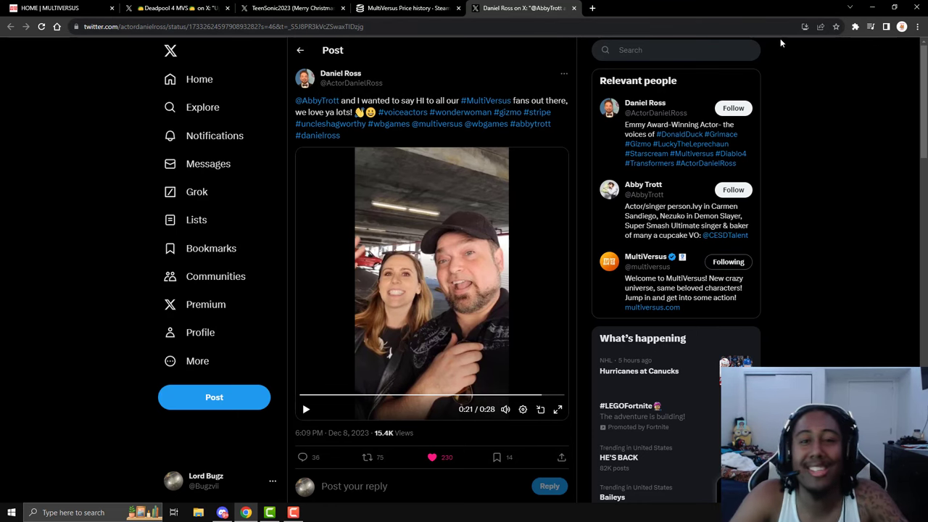